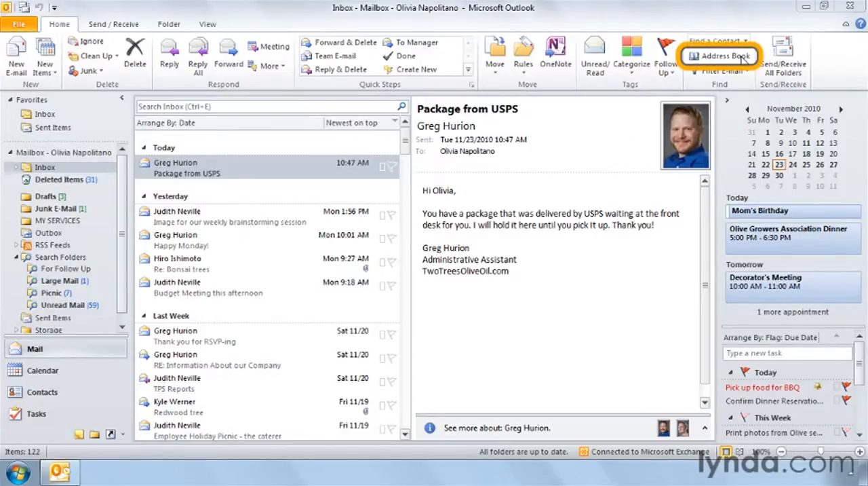
{"action": "mouse_move", "coordinate": [722, 56]}
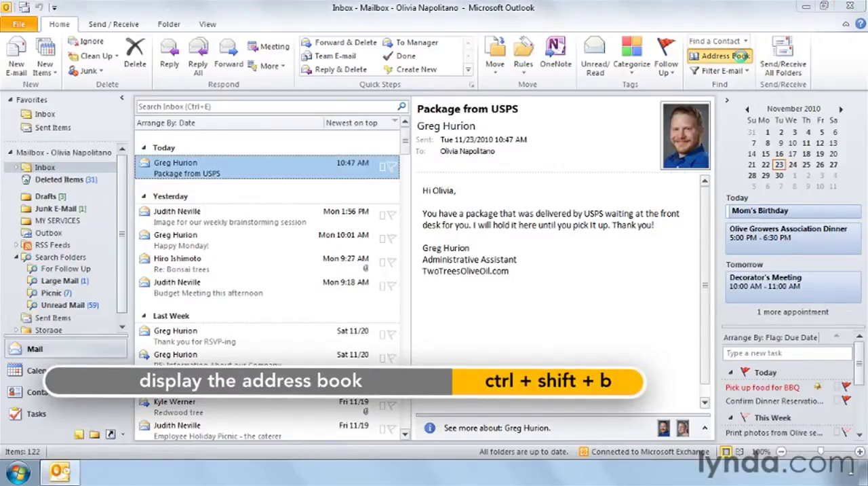
Bring up the Address Book on the Contacts list and reach its addressing options via Tools.
{"action": "key", "text": "ctrl+shift+b"}
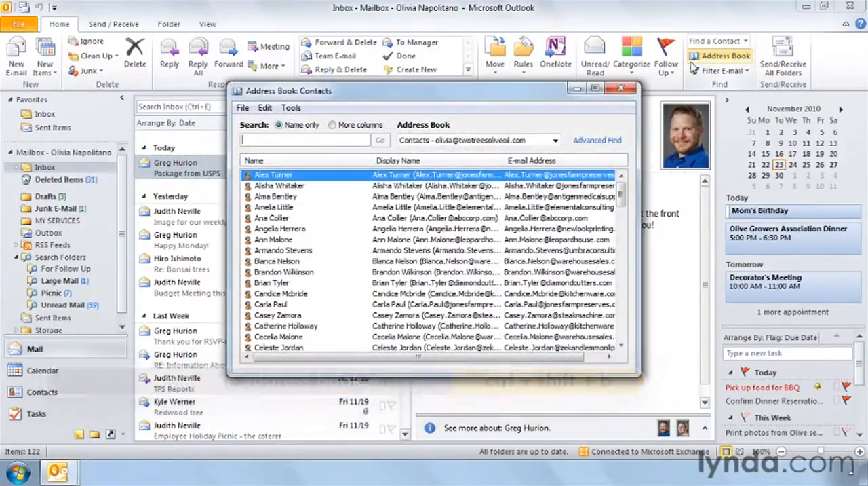
{"action": "left_click", "coordinate": [290, 108]}
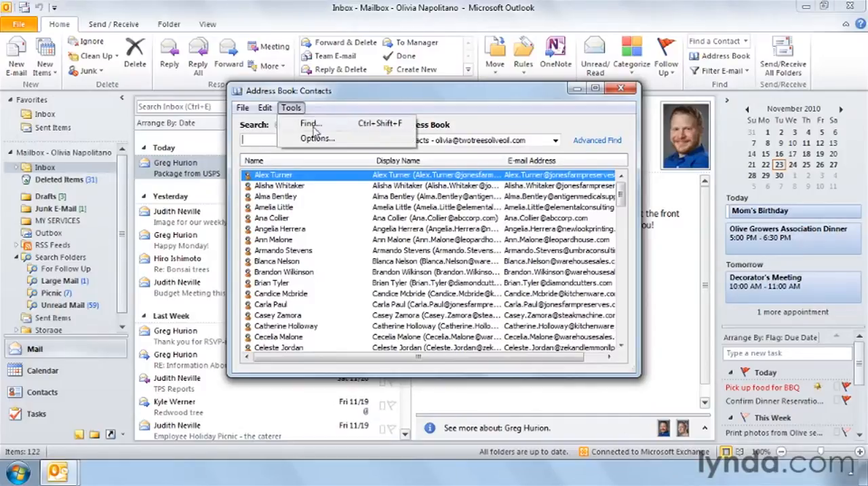
{"action": "left_click", "coordinate": [314, 138]}
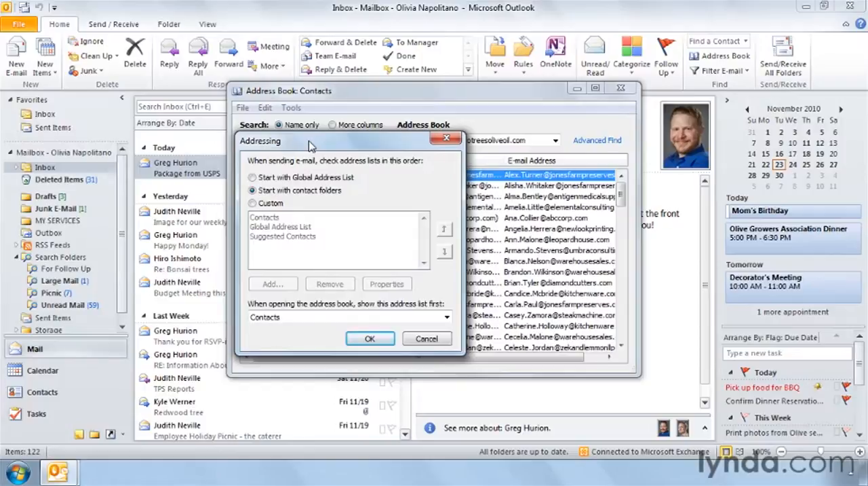
{"action": "mouse_move", "coordinate": [329, 187]}
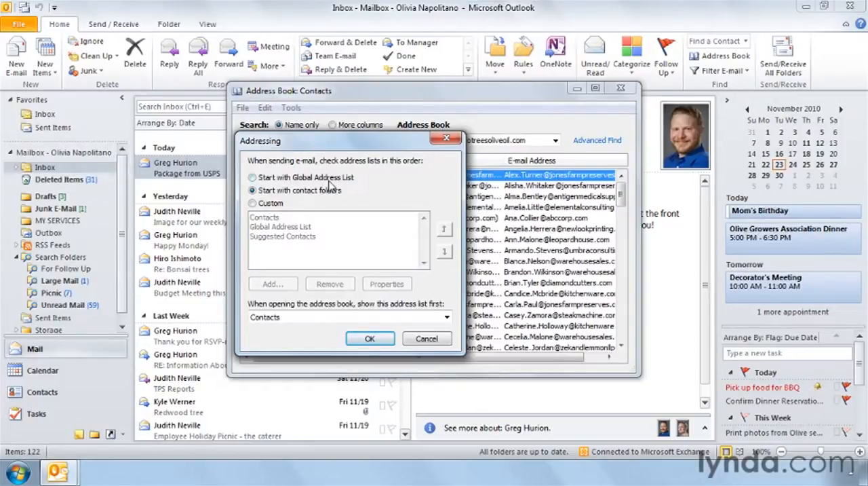
Try 'Start with Global Address List', then restore 'Start with contact folders' as checked first.
{"action": "left_click", "coordinate": [253, 176]}
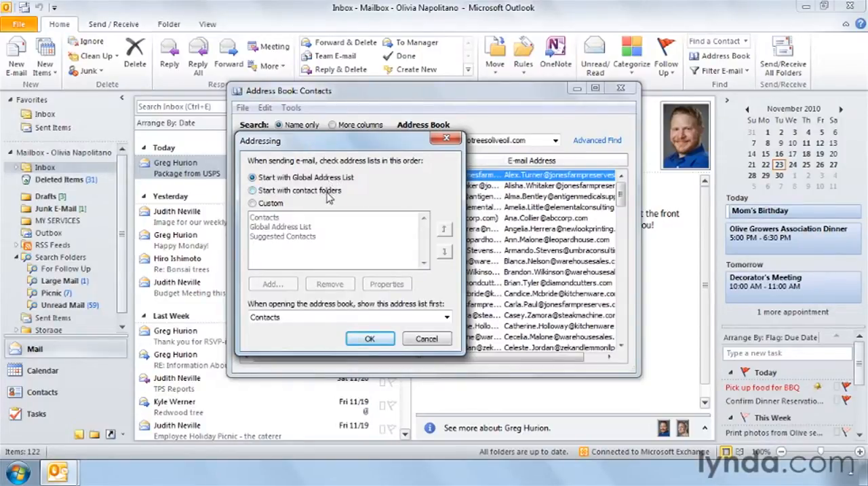
{"action": "left_click", "coordinate": [253, 190]}
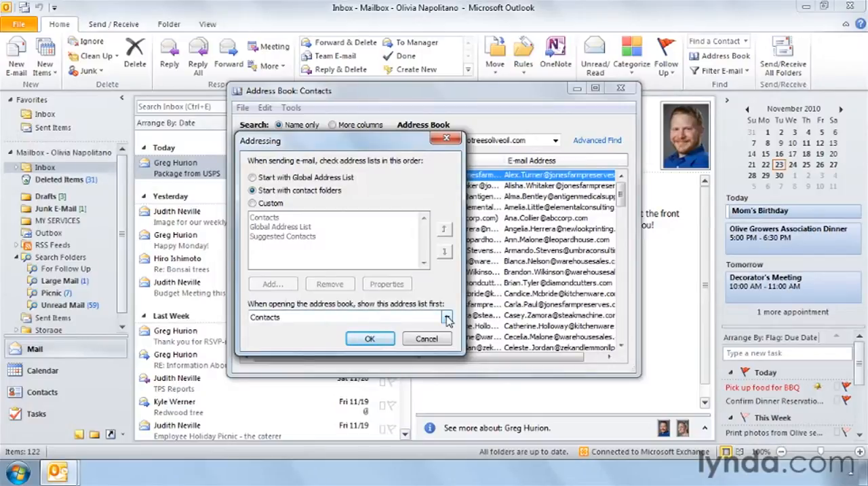
{"action": "left_click", "coordinate": [448, 317]}
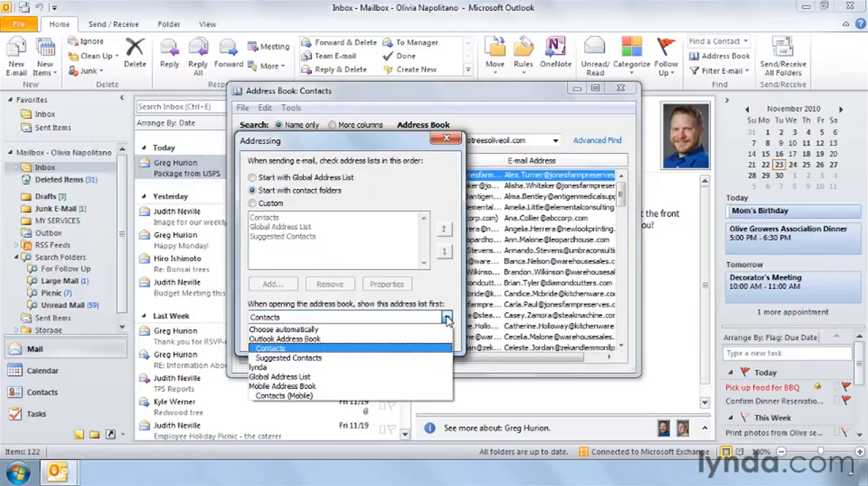
{"action": "left_click", "coordinate": [270, 348]}
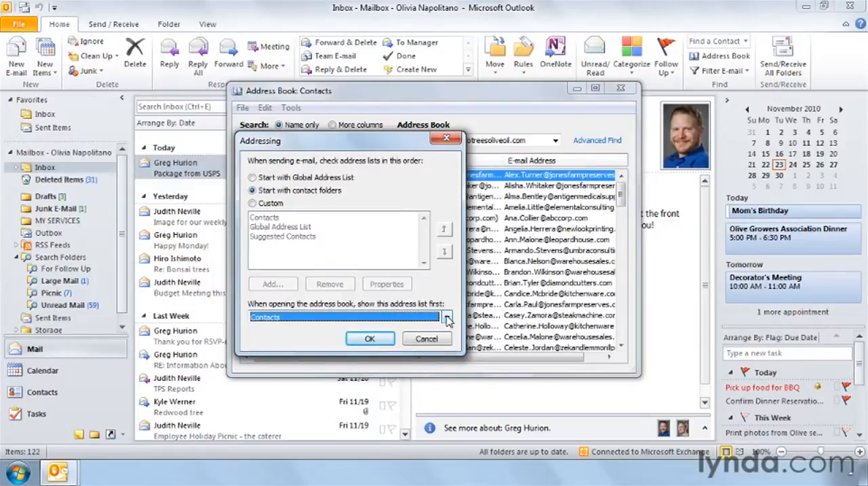